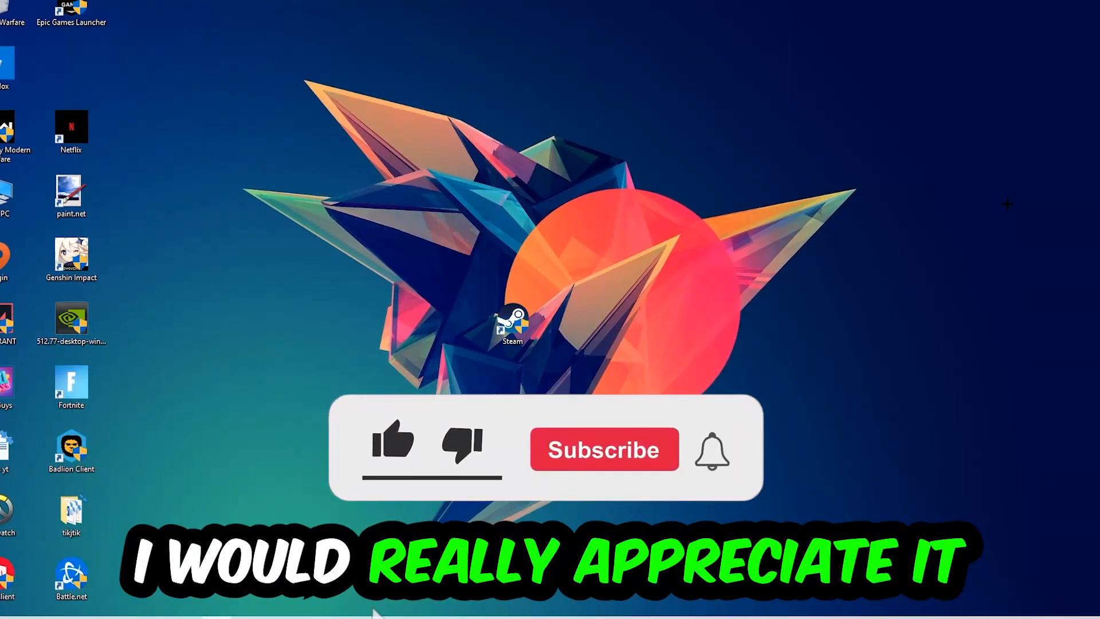
Select a leftover game process in Task Manager and end its task
click(392, 446)
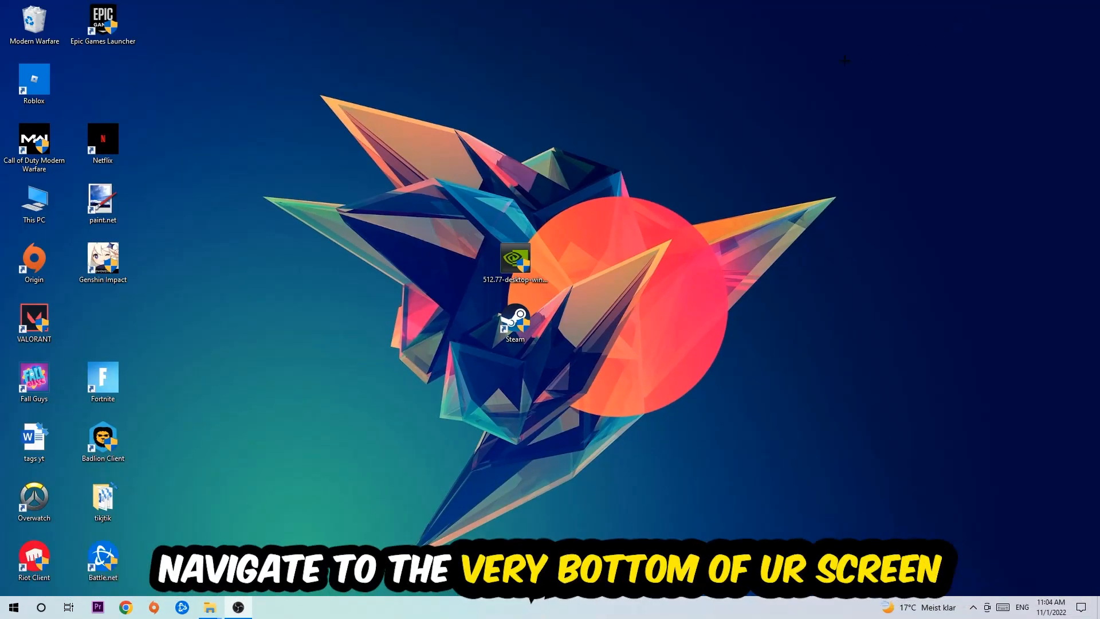
mouse_move(528, 138)
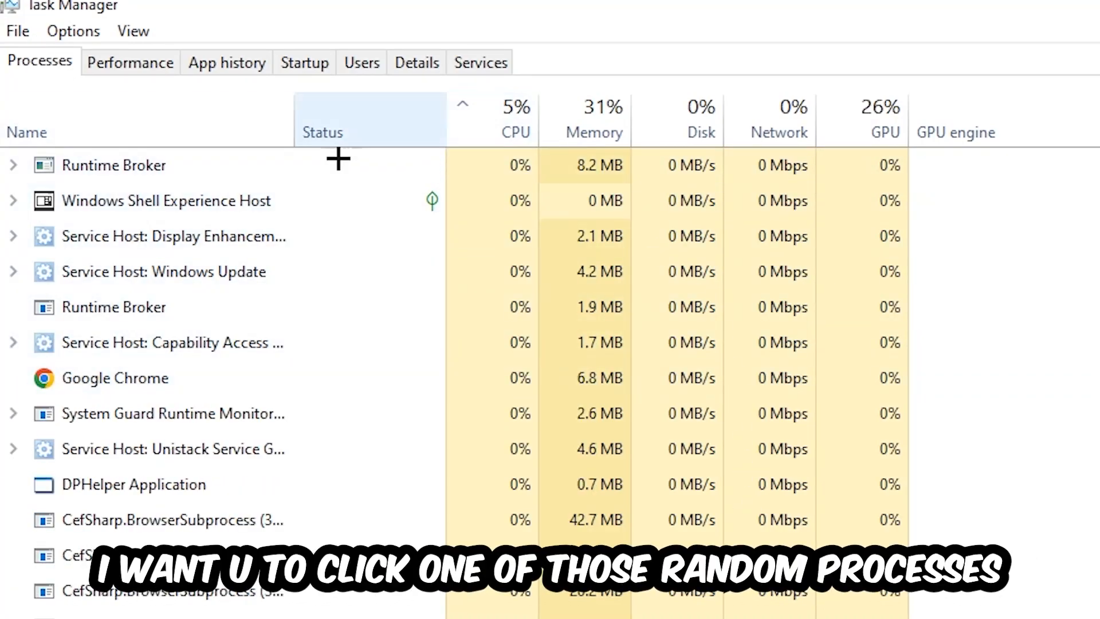
click(133, 484)
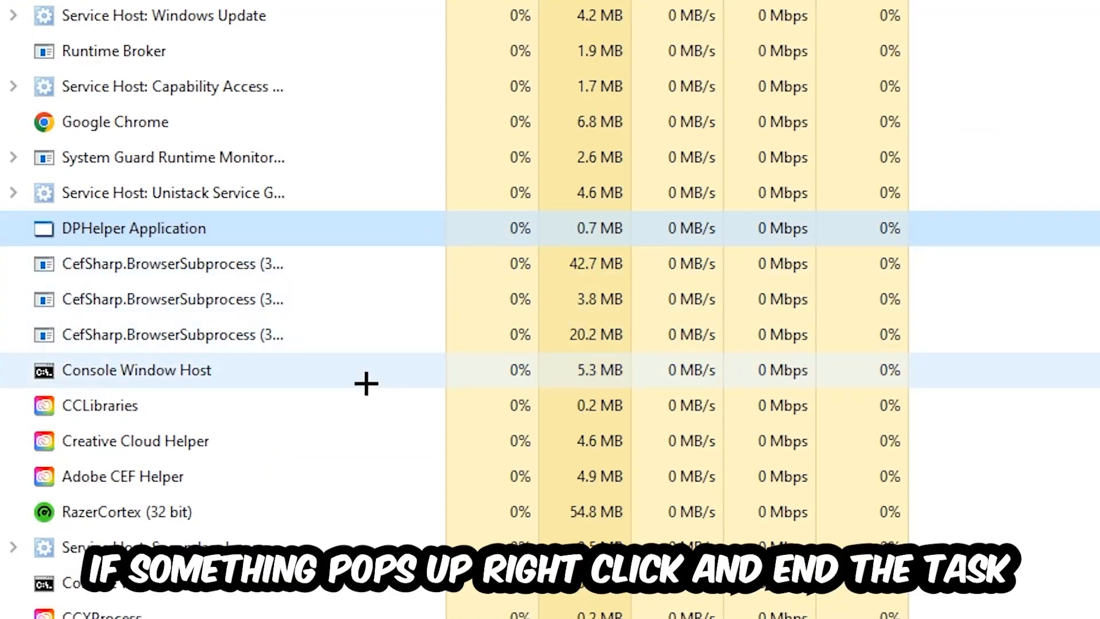
right_click(136, 371)
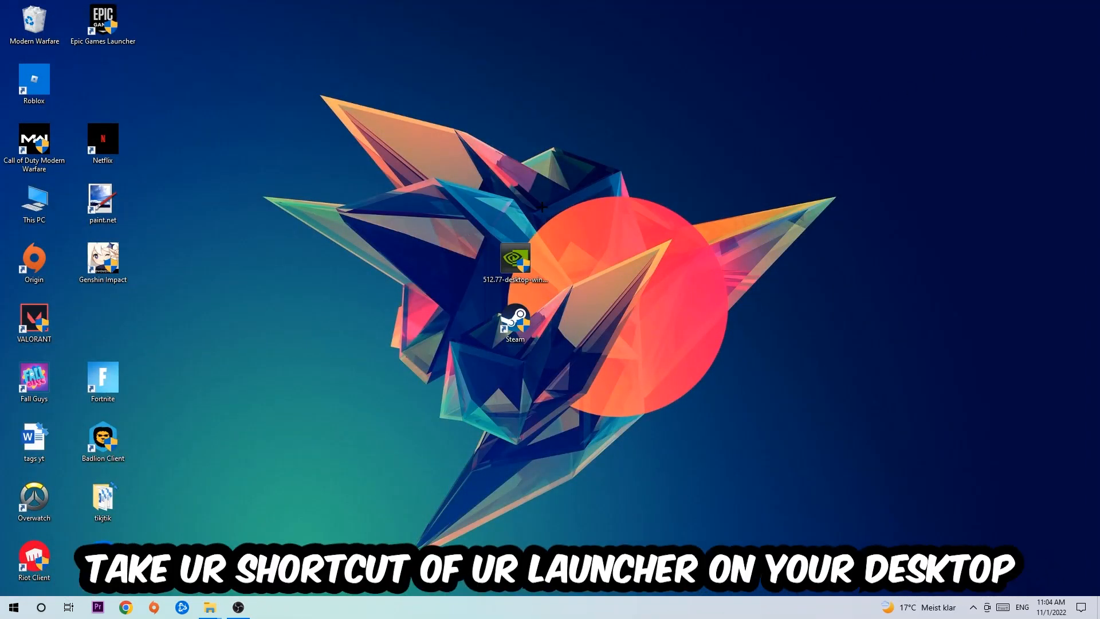
Drag the Steam shortcut above the NVIDIA installer icon and select it
drag(514, 320, 593, 172)
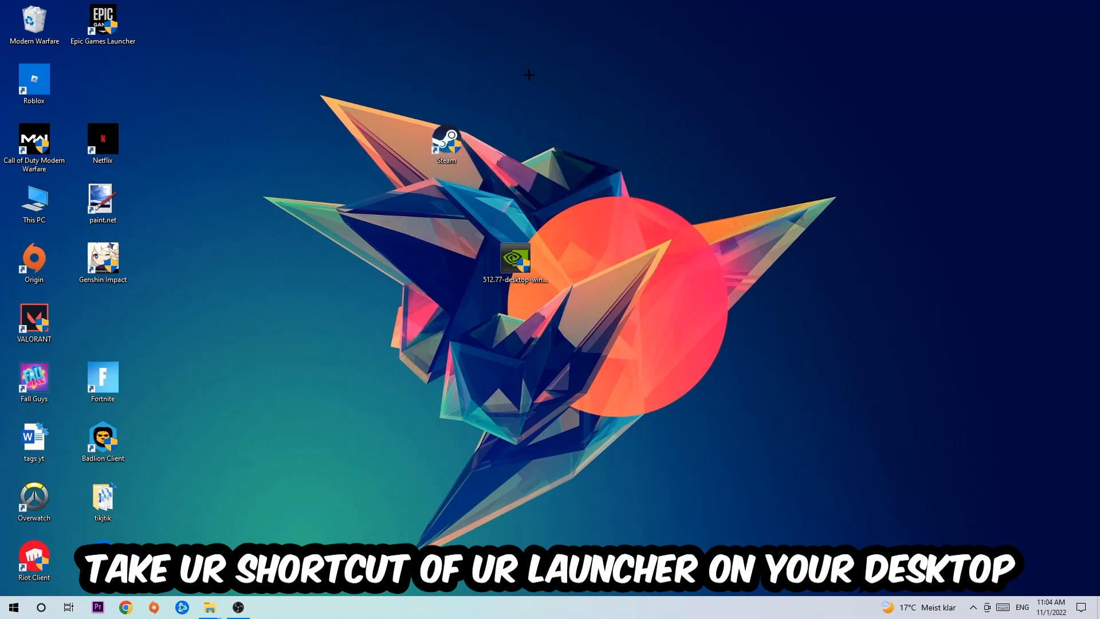
drag(446, 140, 653, 144)
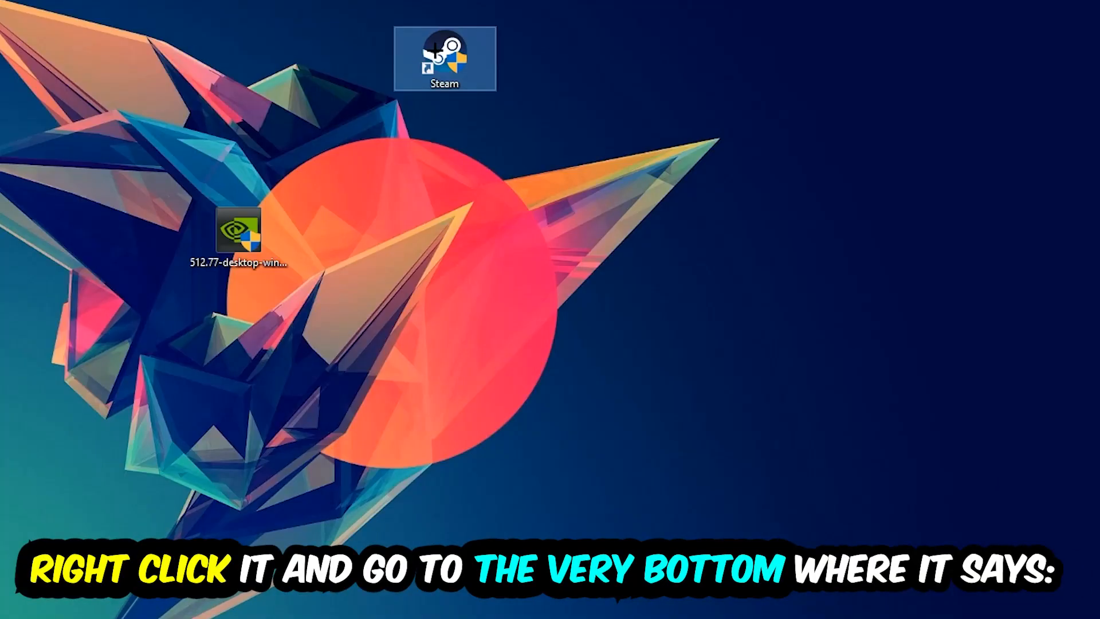
Set Steam shortcut Properties to Windows 8 compatibility, Run as administrator, and reposition it
right_click(446, 60)
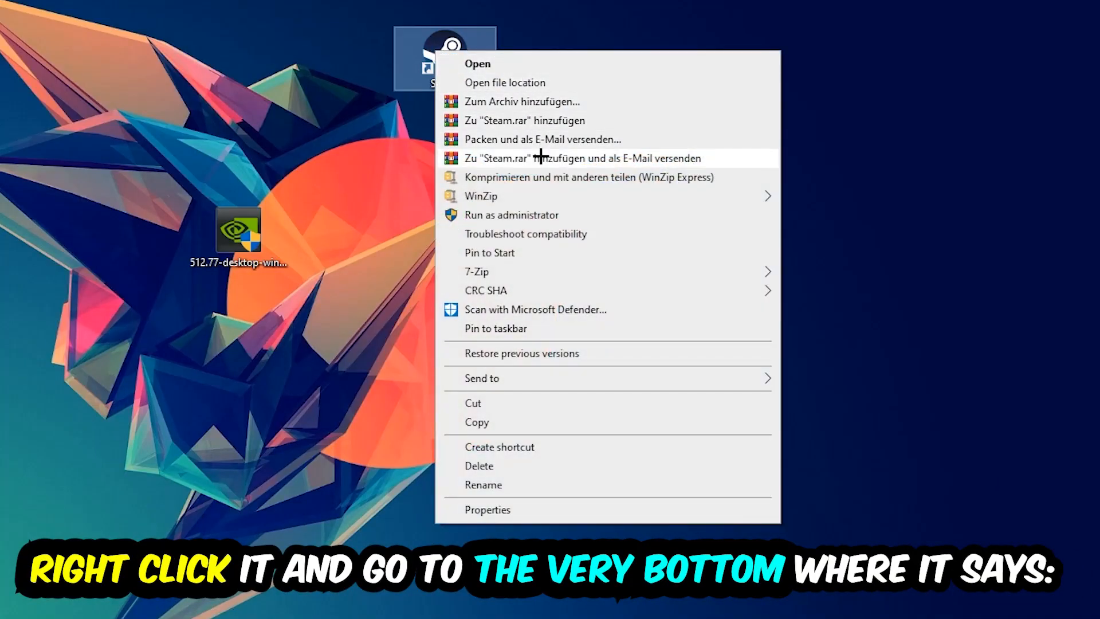
click(487, 509)
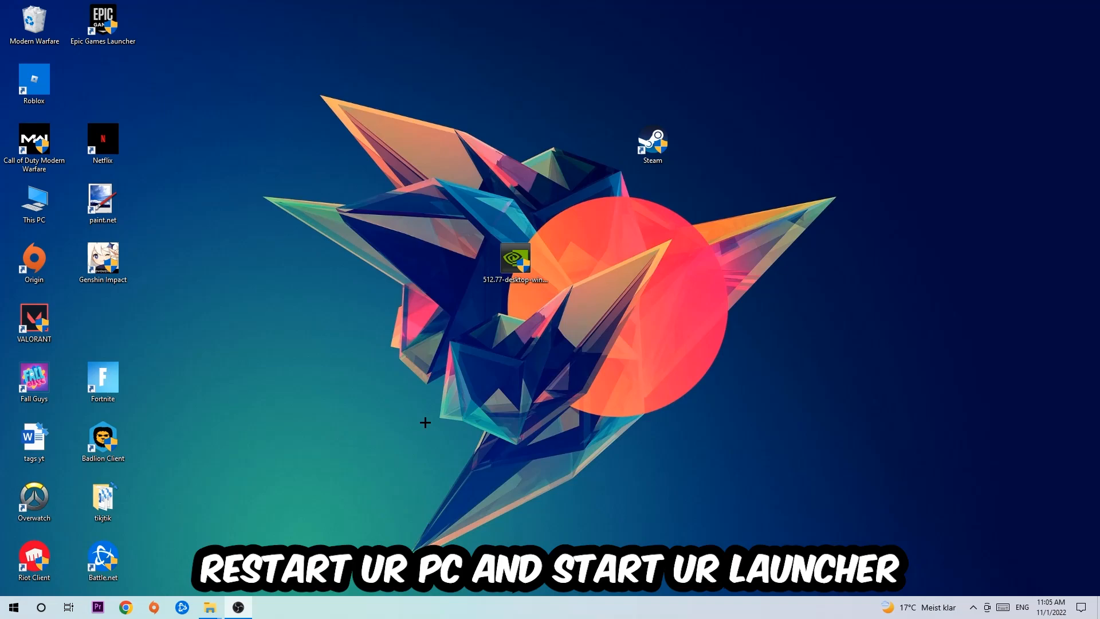
drag(651, 146, 515, 145)
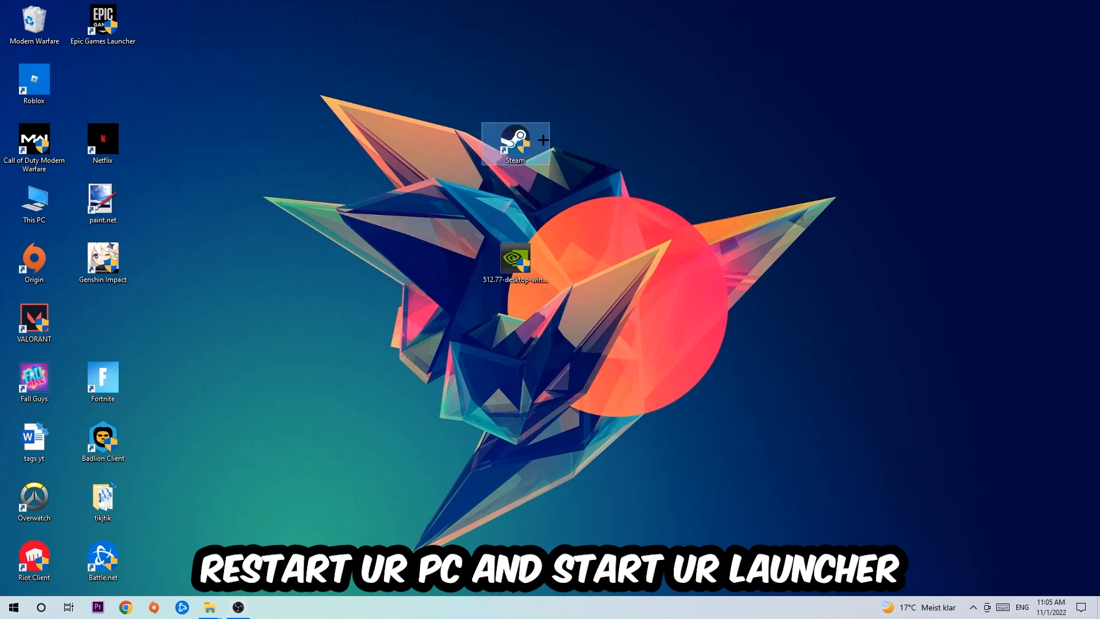
mouse_move(641, 321)
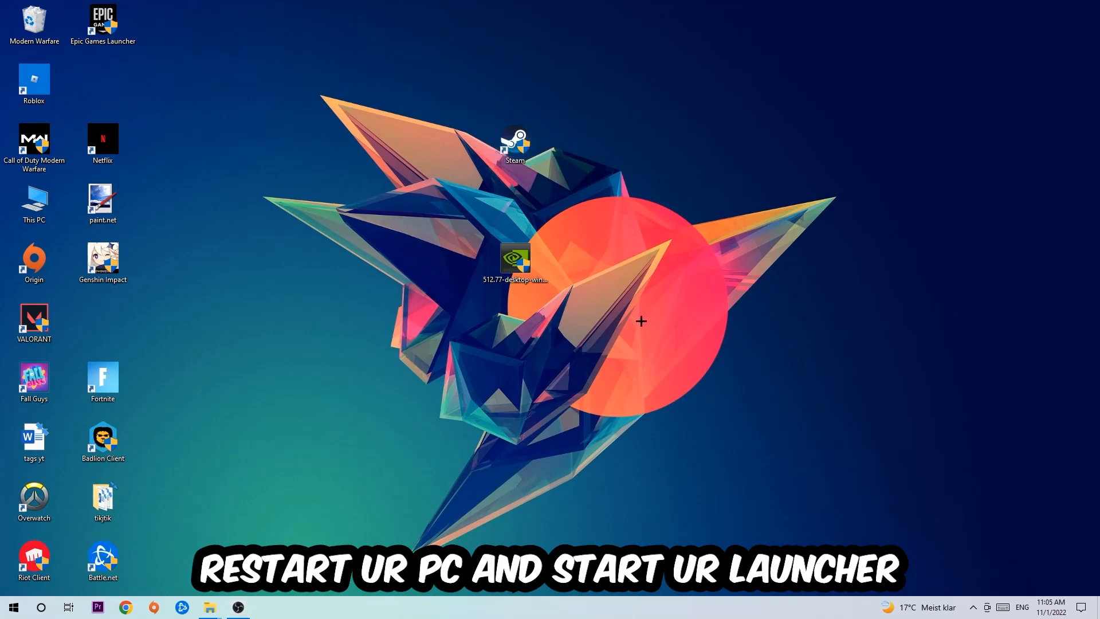